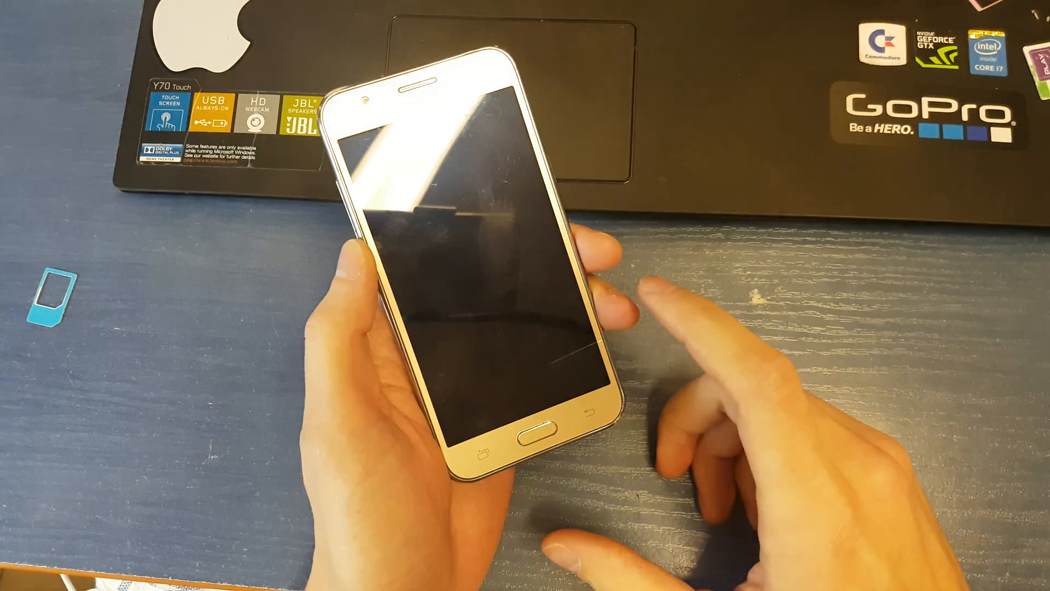
pyautogui.click(538, 430)
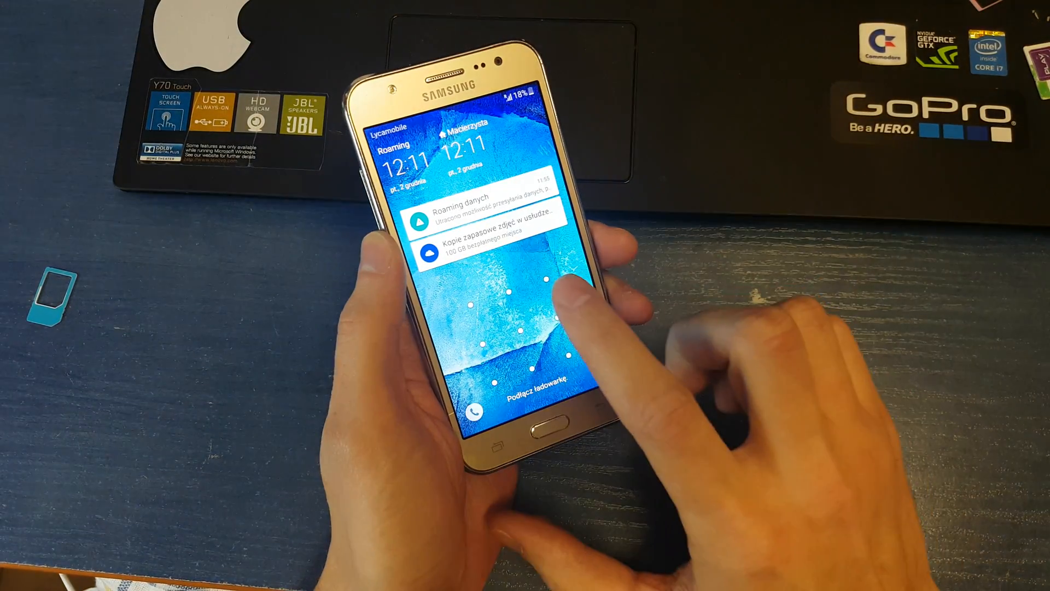